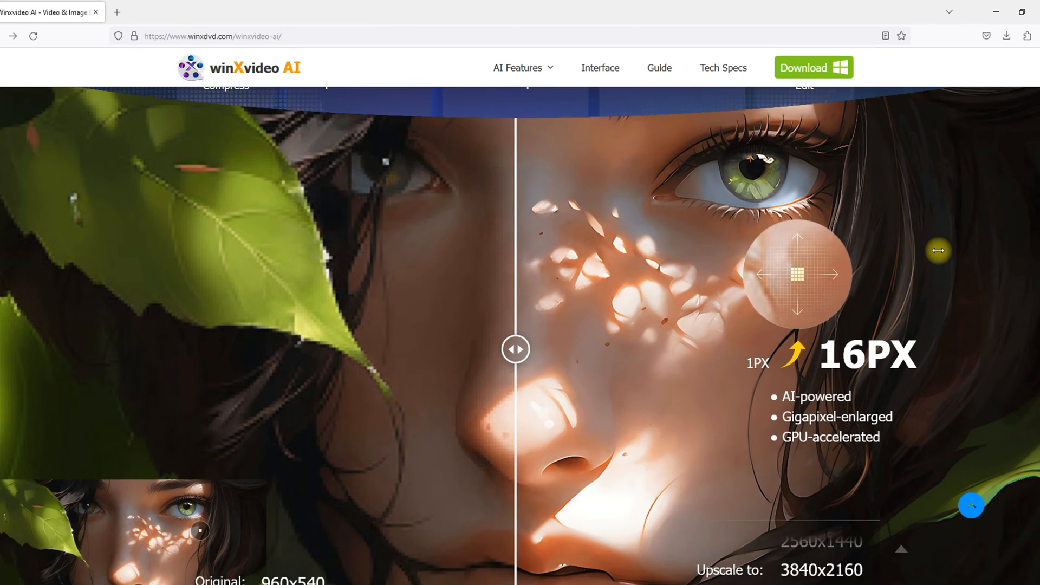
Step: Browse down the Winxvideo AI product page past its feature sections to the Buy Now button
{"action": "scroll", "scroll_direction": "down", "scroll_amount": 3}
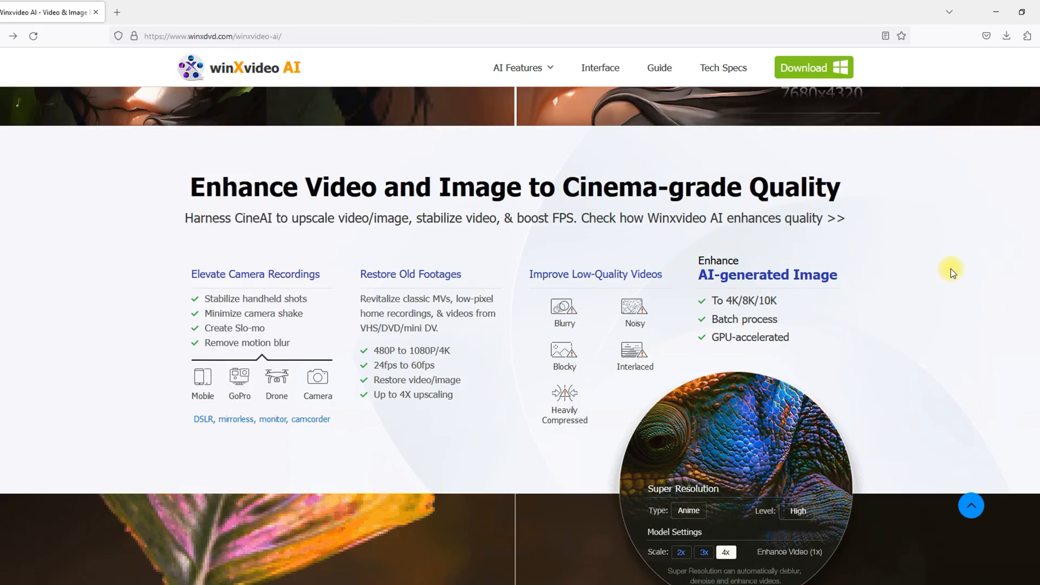
{"action": "scroll", "scroll_direction": "down", "scroll_amount": 3}
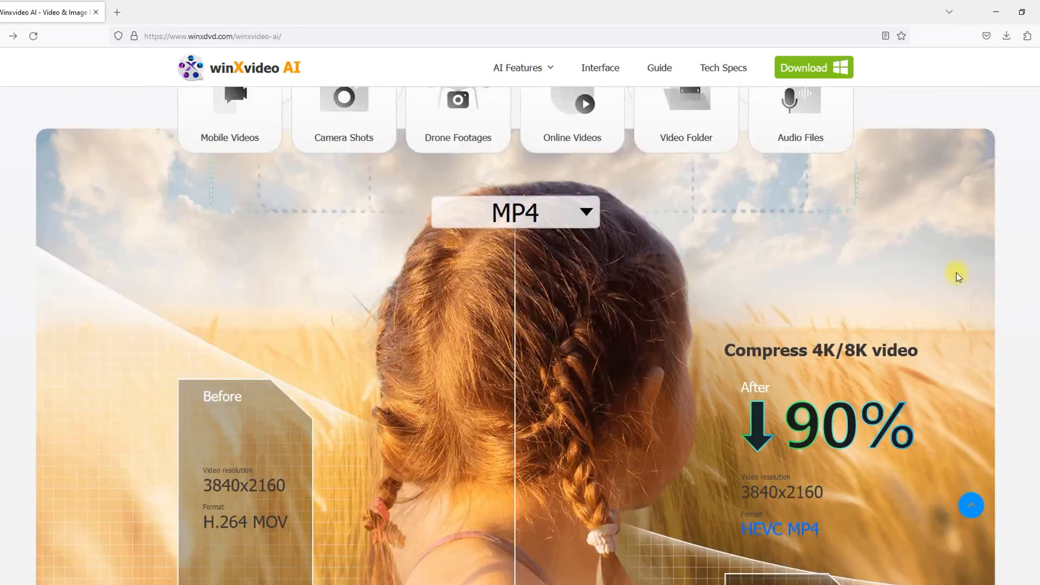
{"action": "scroll", "scroll_direction": "down", "scroll_amount": 3}
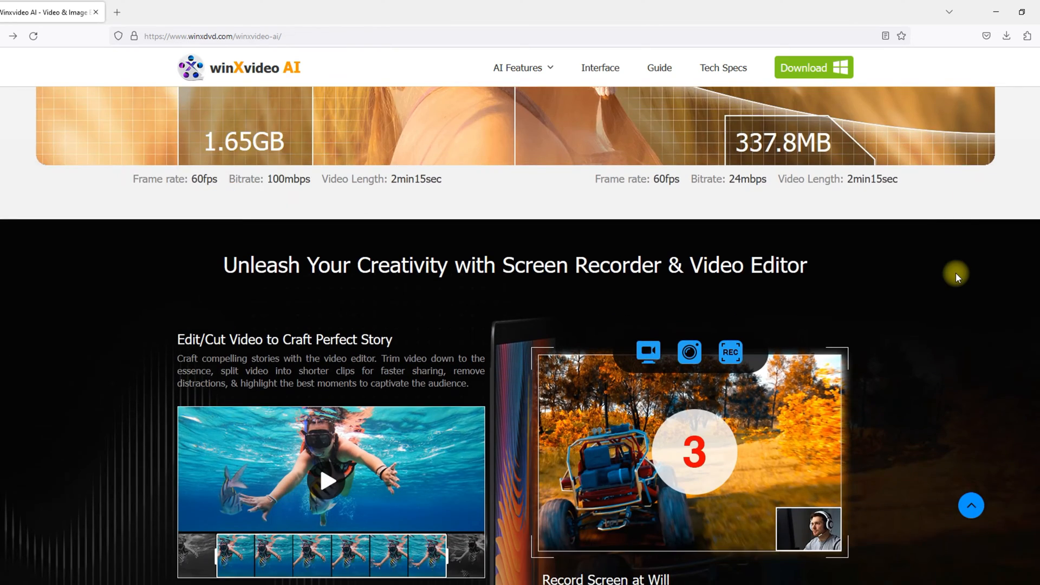
{"action": "scroll", "scroll_direction": "down", "scroll_amount": 3}
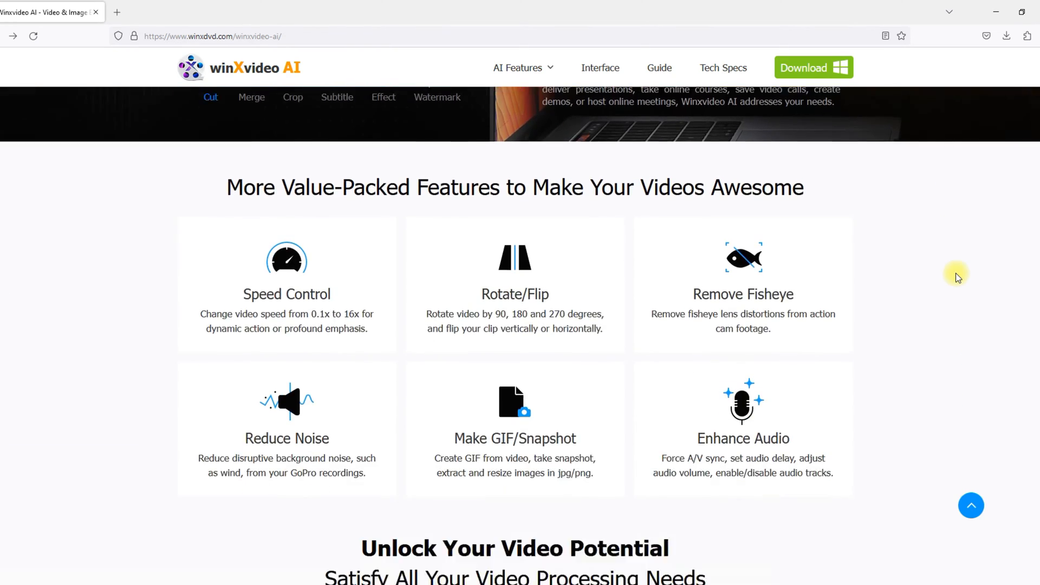
{"action": "scroll", "scroll_direction": "down", "scroll_amount": 3}
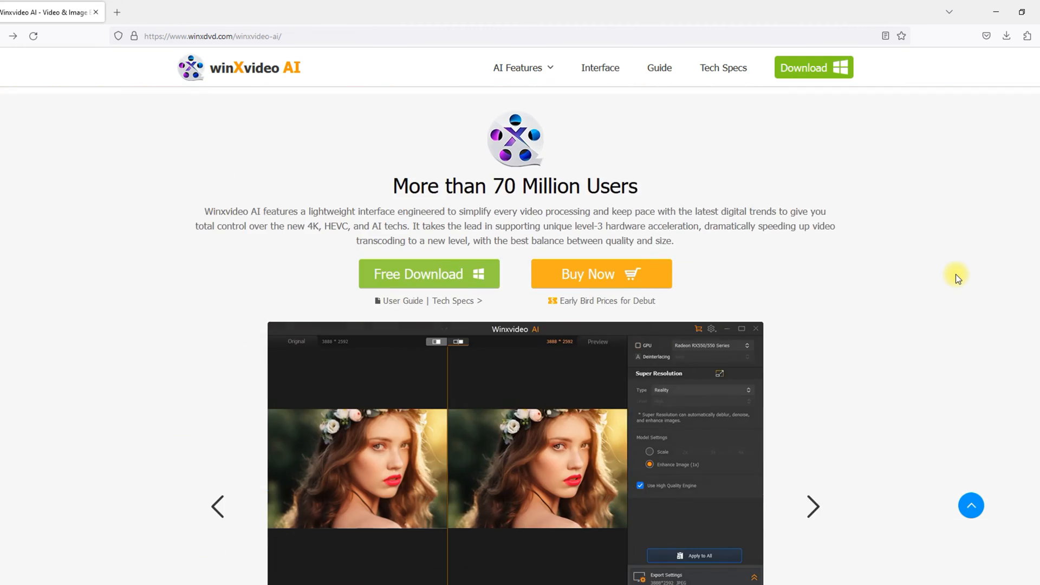
{"action": "scroll", "scroll_direction": "down", "scroll_amount": 3}
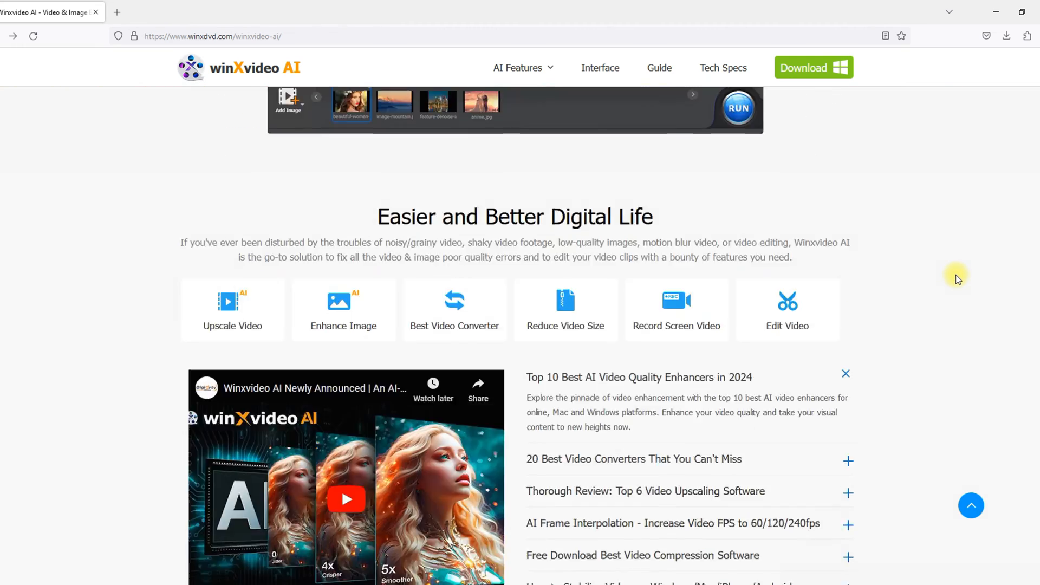
{"action": "scroll", "scroll_direction": "down", "scroll_amount": 3}
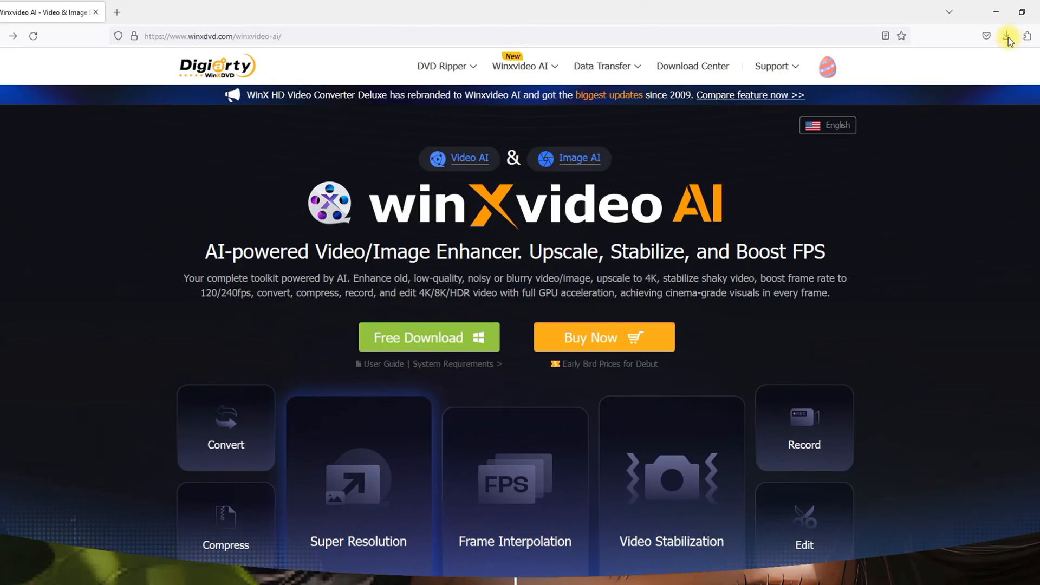
Step: Go to the purchase page via Buy Now and view the 1-Year, Lifetime and Family plan prices
{"action": "left_click", "coordinate": [603, 337]}
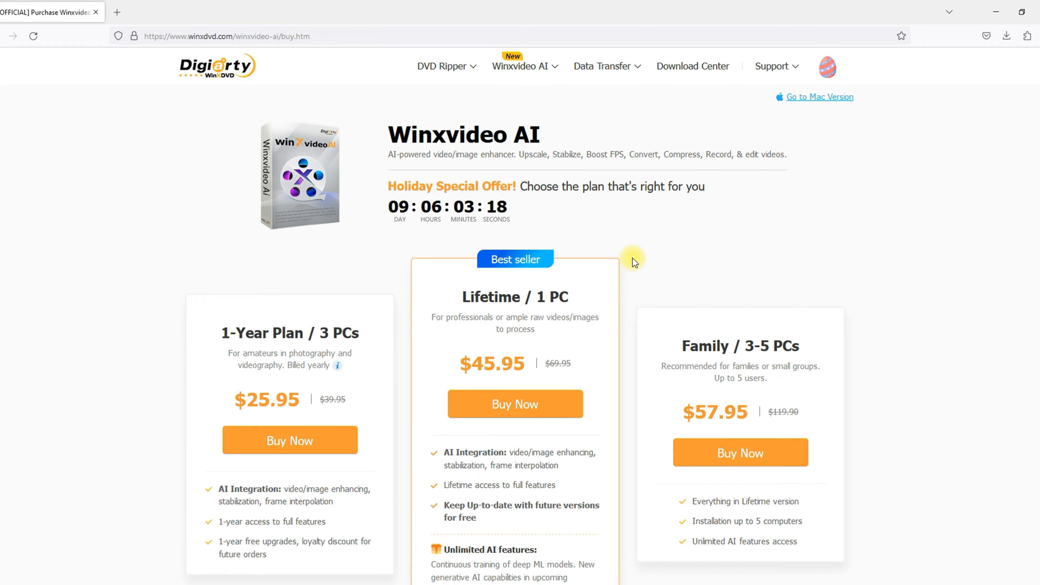
{"action": "scroll", "scroll_direction": "down", "scroll_amount": 3}
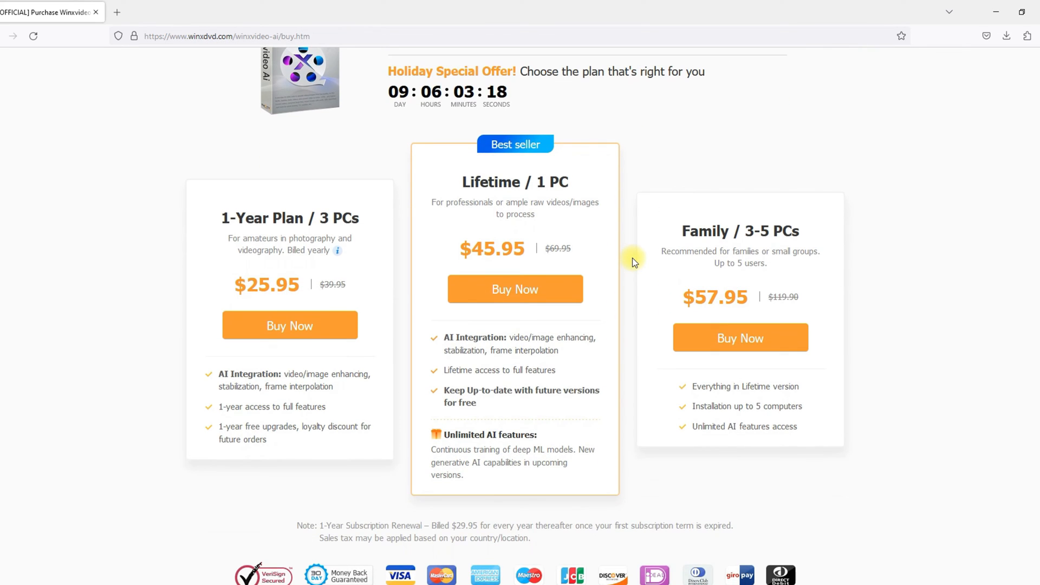
{"action": "mouse_move", "coordinate": [663, 168]}
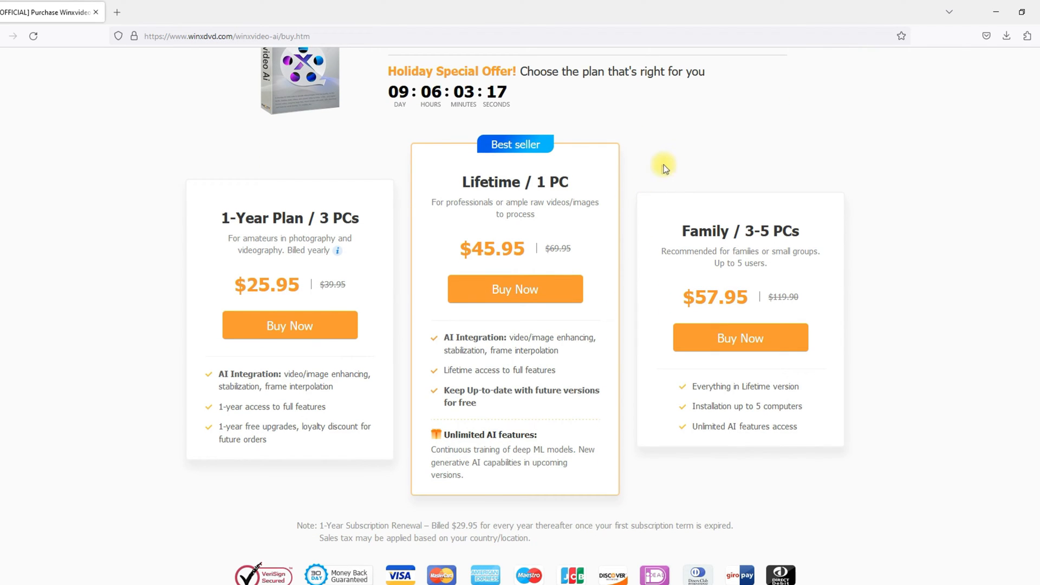
{"action": "mouse_move", "coordinate": [675, 158]}
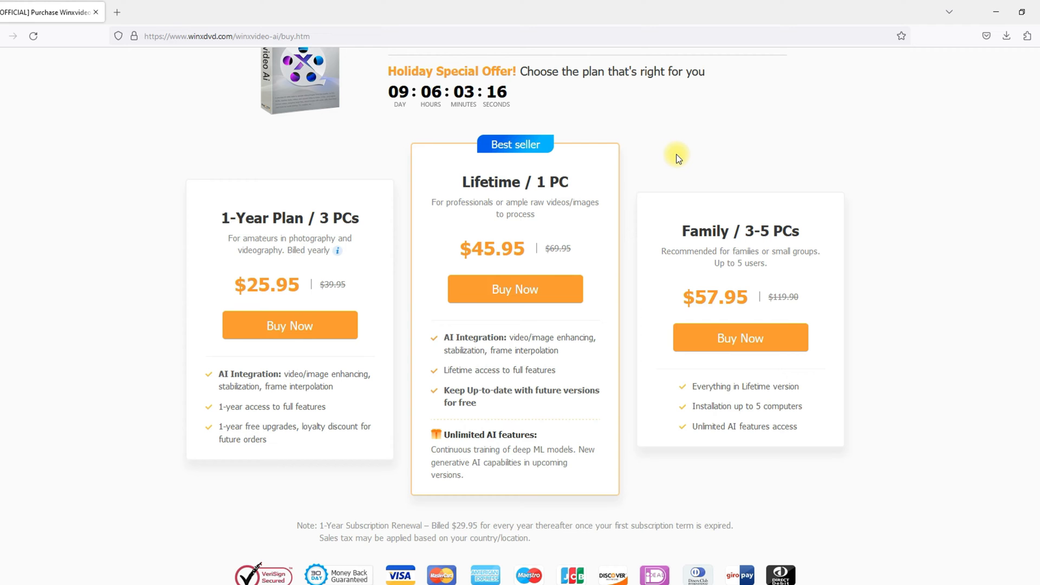